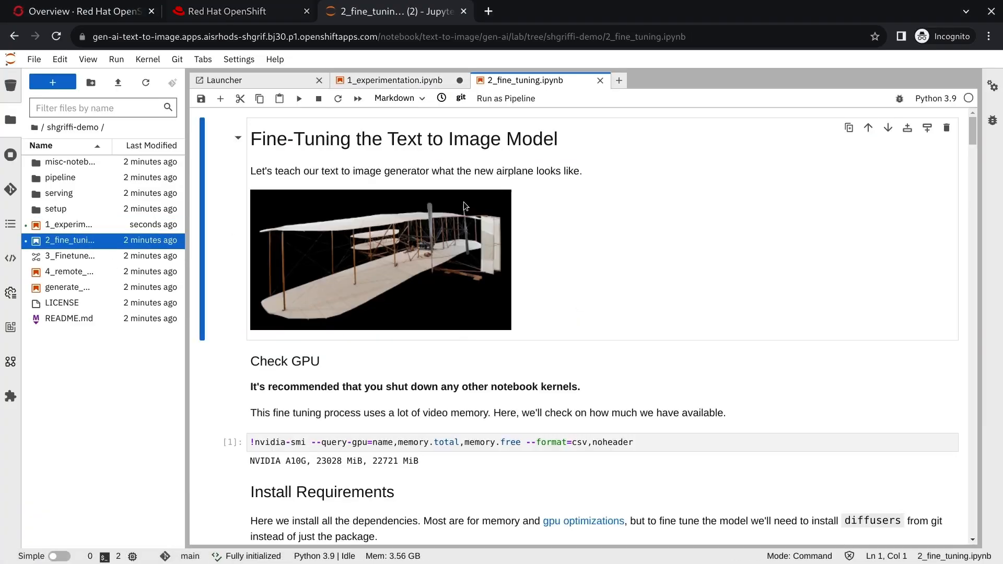
mouse_move(422, 241)
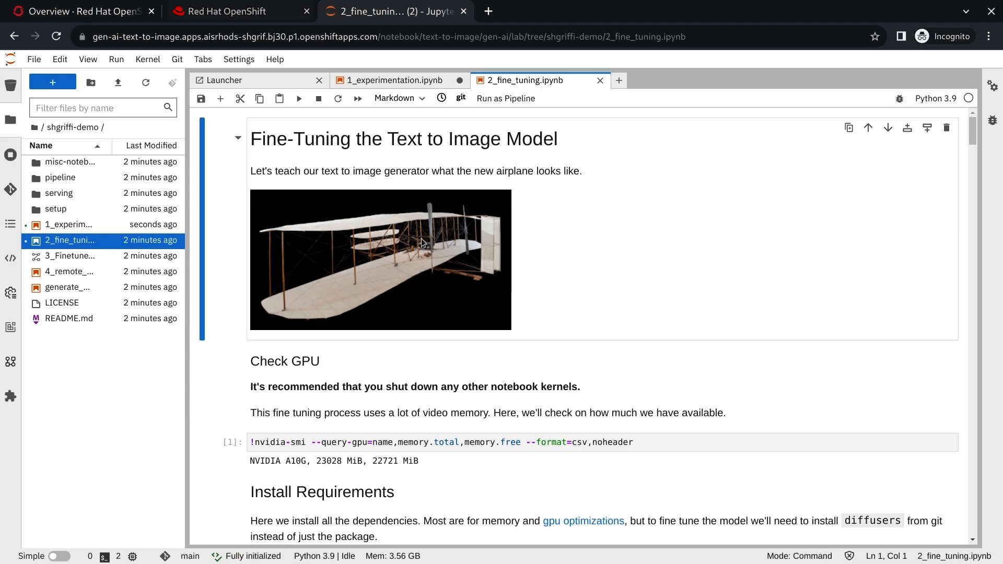
scroll(down, 3)
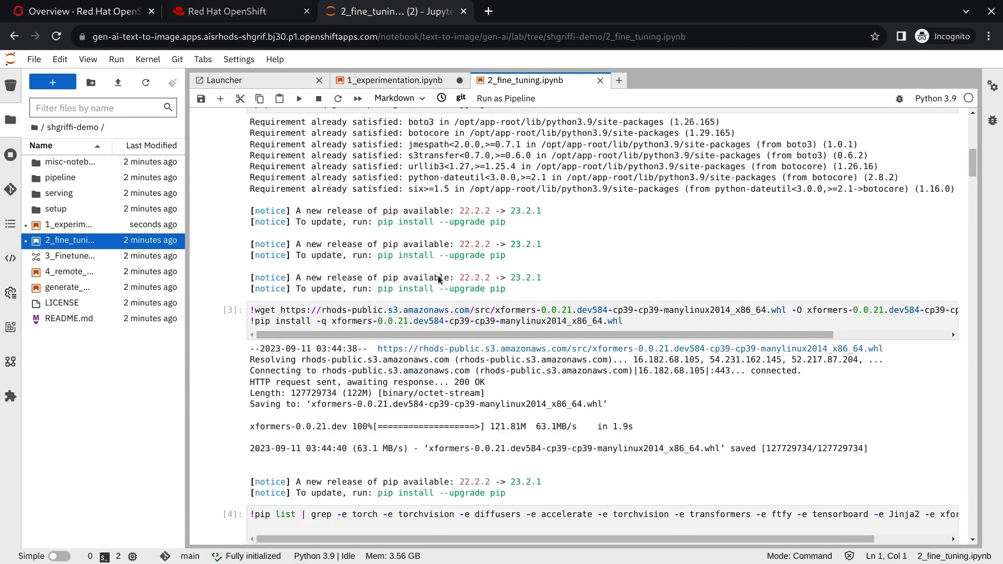
scroll(down, 3)
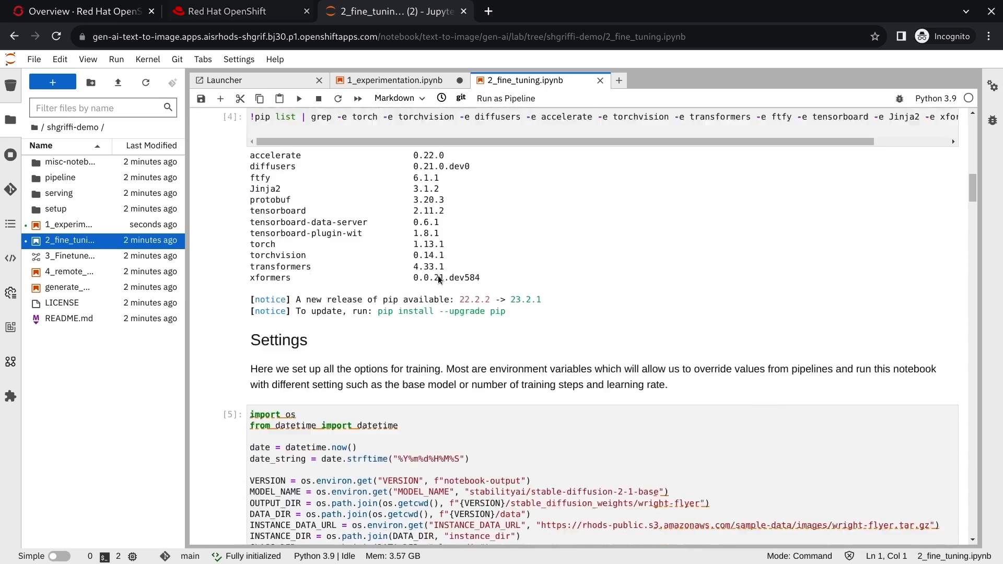
scroll(down, 3)
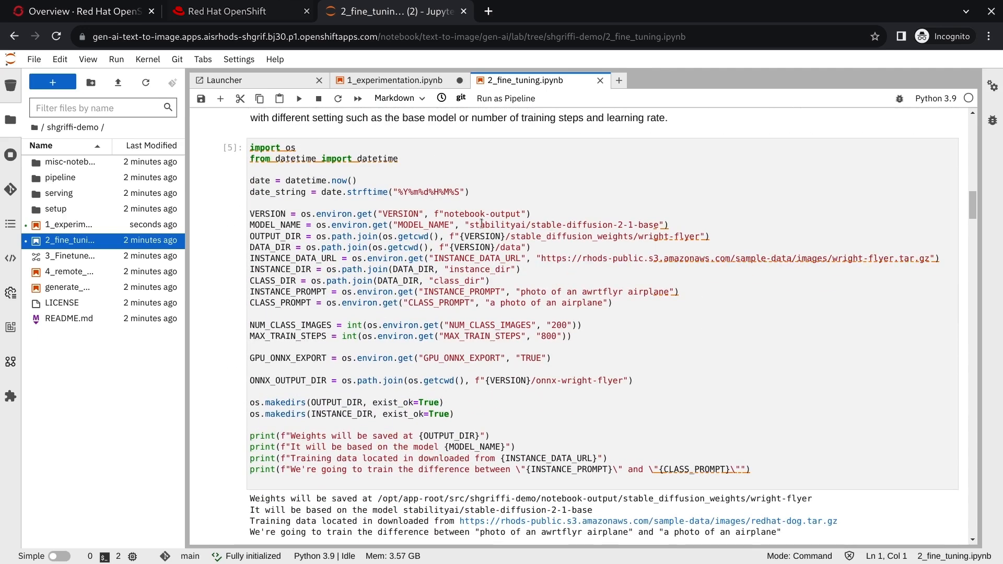